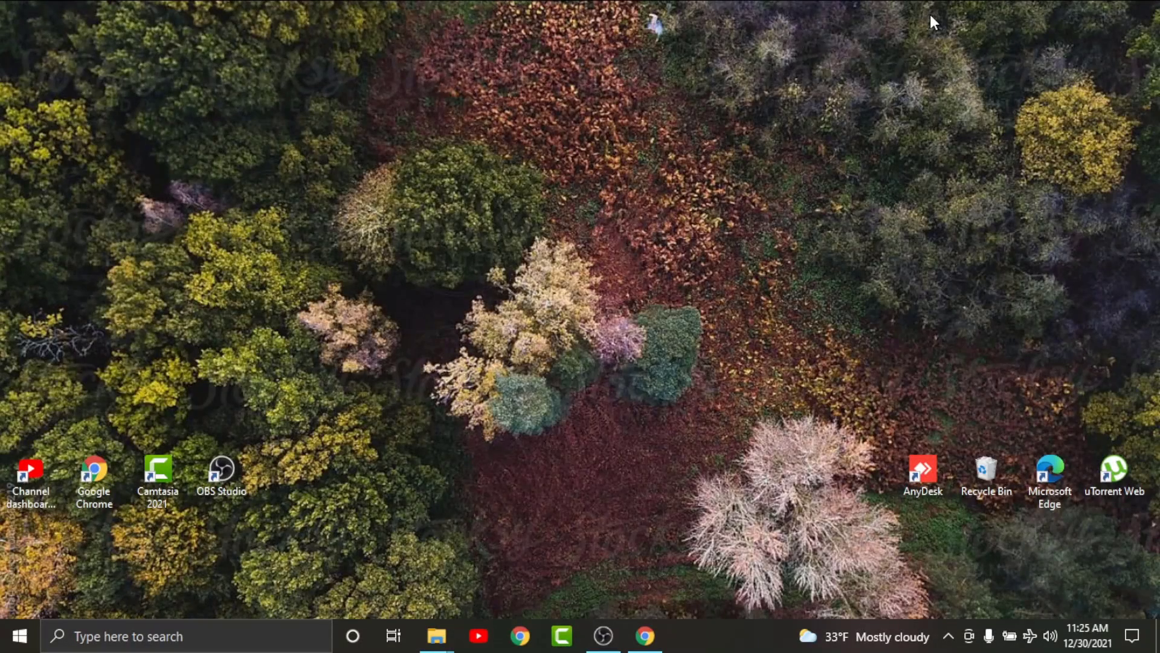
pyautogui.moveTo(822, 325)
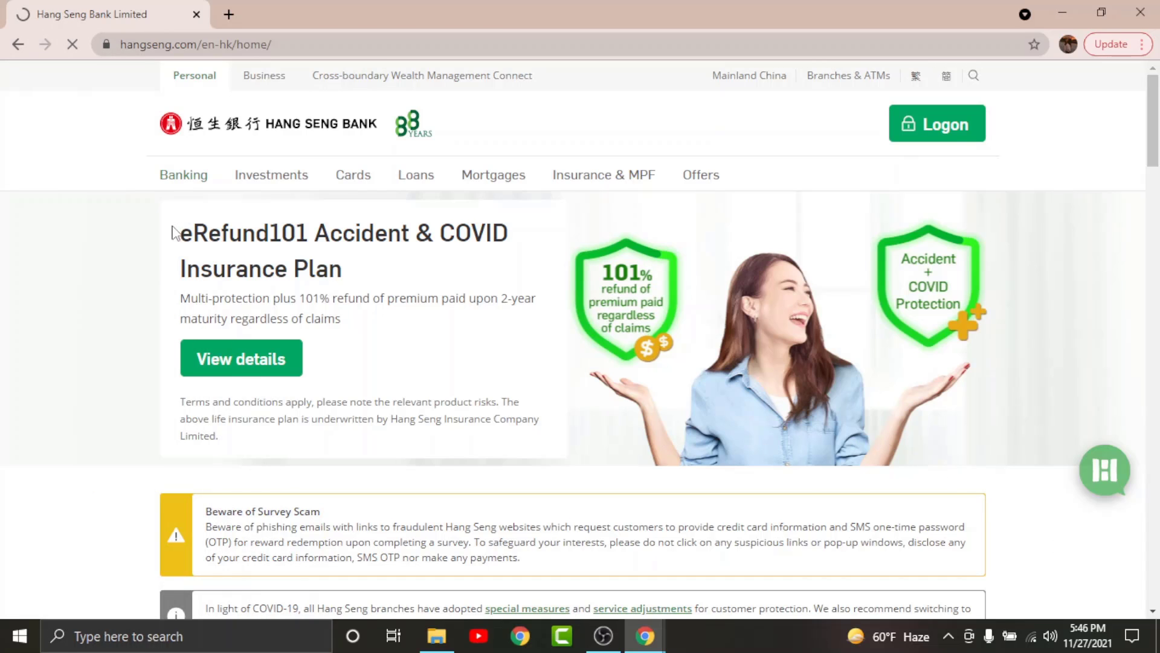
# Reach the Personal e-Banking Registration form via the Banking menu's Personal e-Banking page and Register now
pyautogui.click(184, 174)
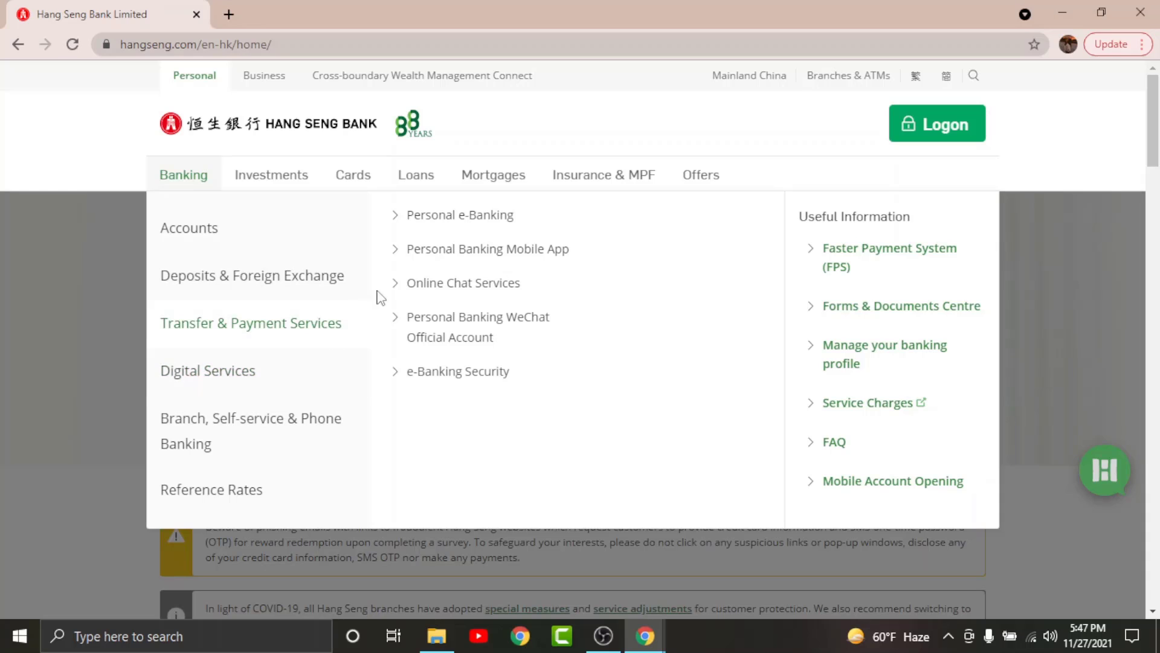
pyautogui.click(459, 216)
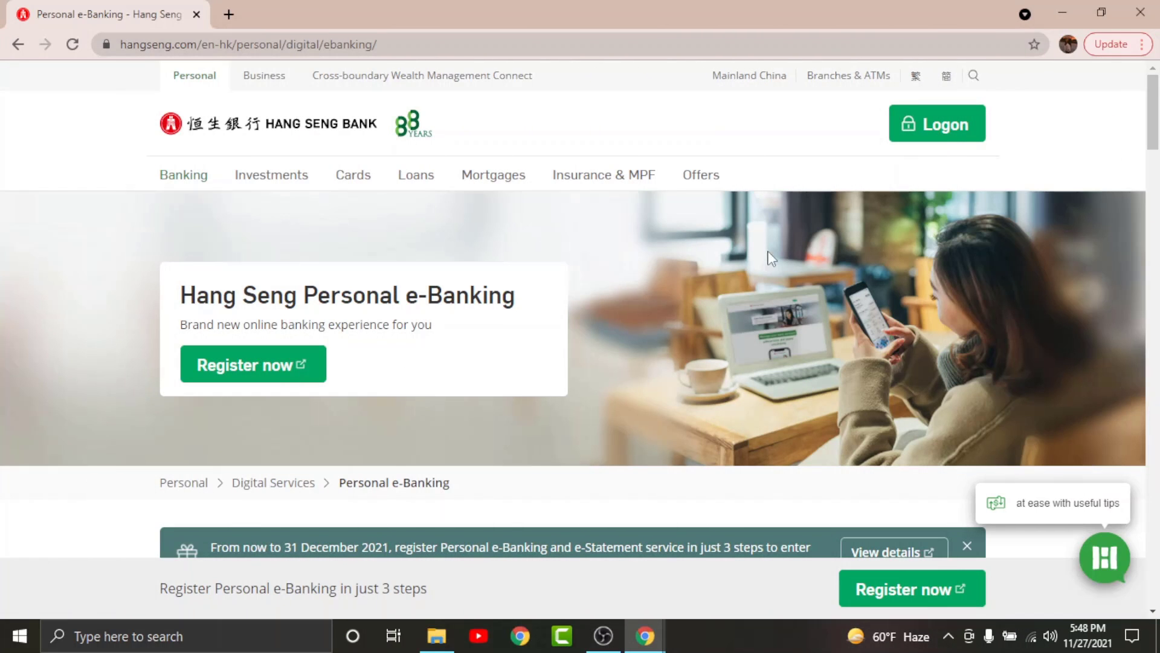
pyautogui.moveTo(244, 319)
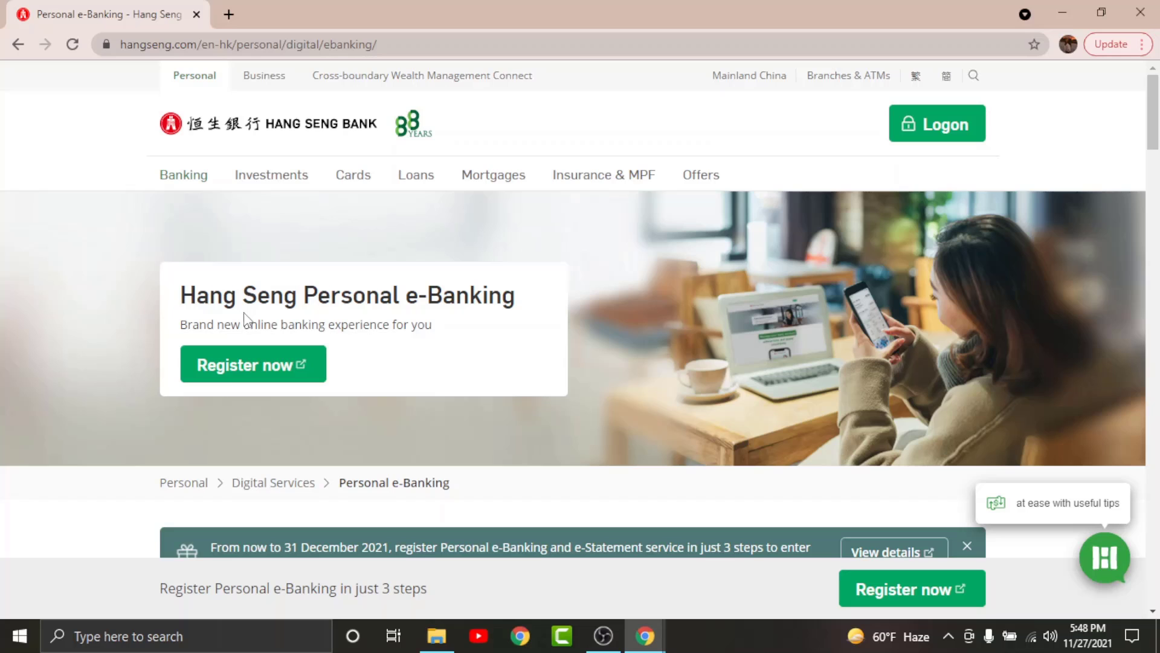
pyautogui.click(252, 364)
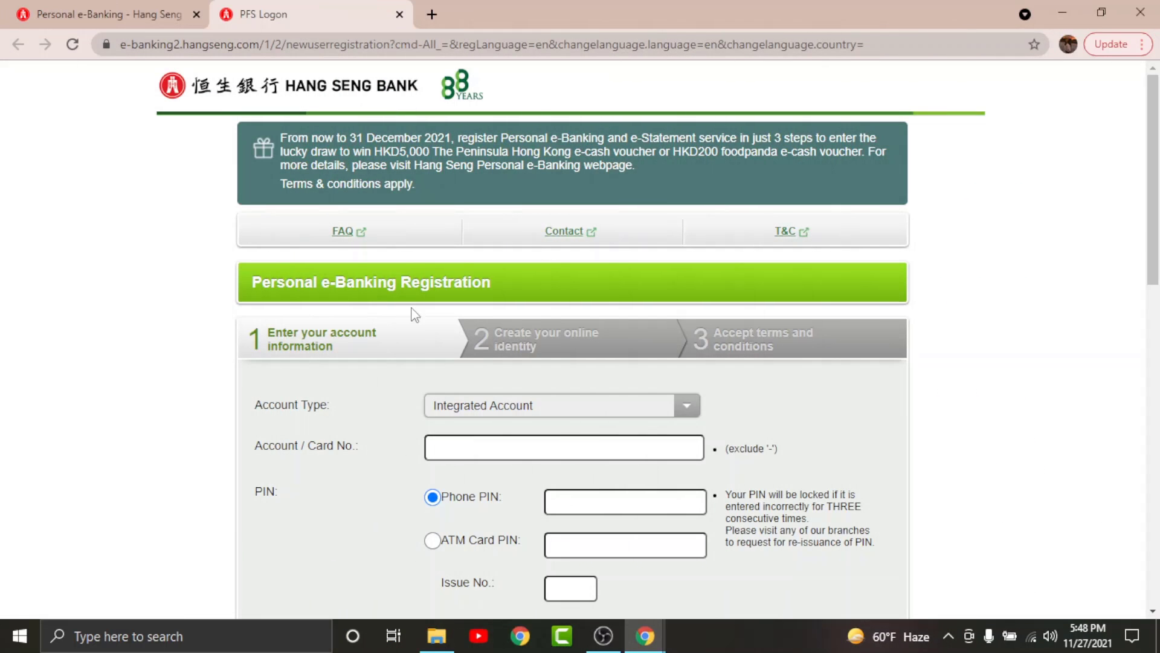
pyautogui.moveTo(604, 278)
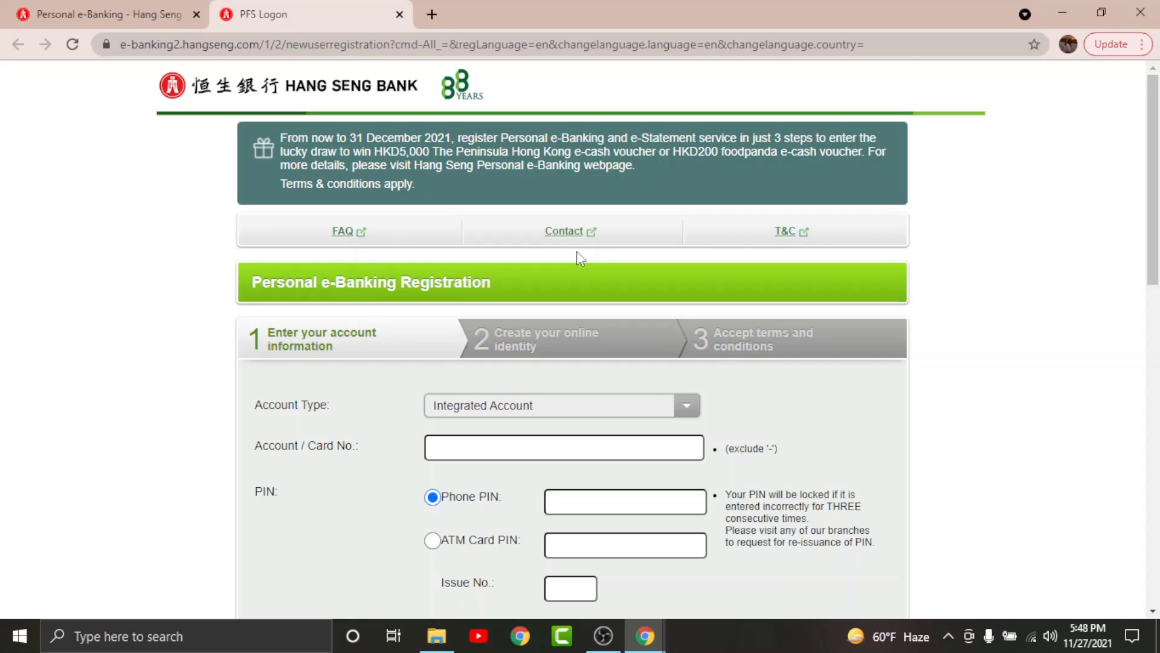
# Review the step 1 fields: Account Type, Account/Card No., PIN, Issue No., ID Document No. and sole or joint account
pyautogui.scroll(-3)
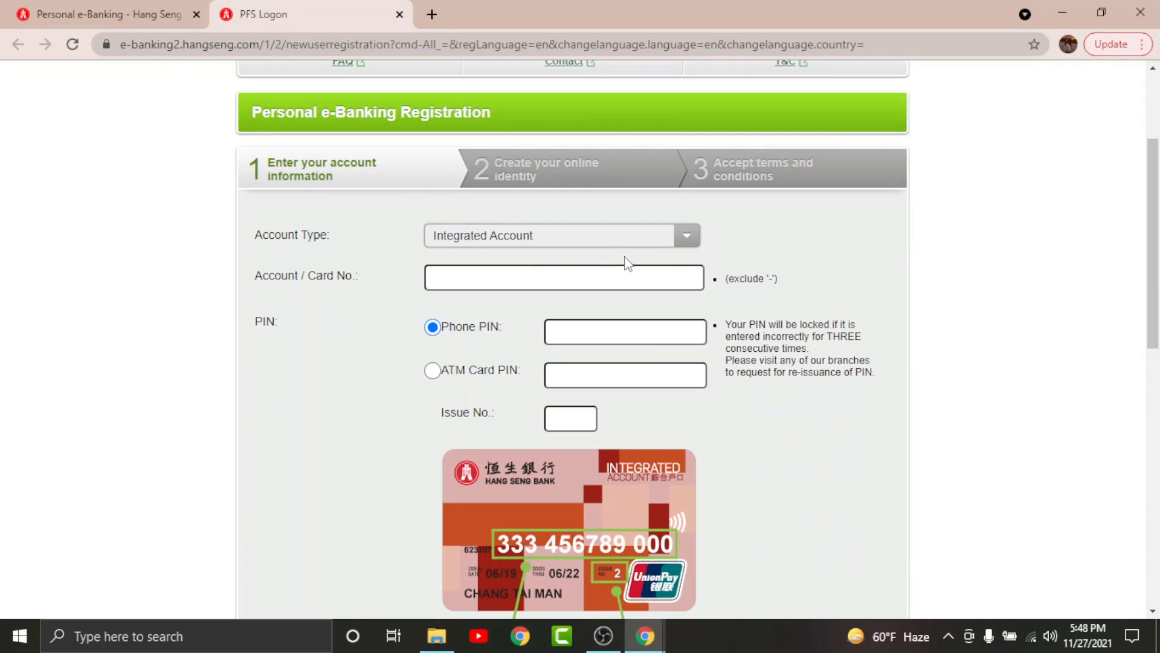
pyautogui.moveTo(644, 244)
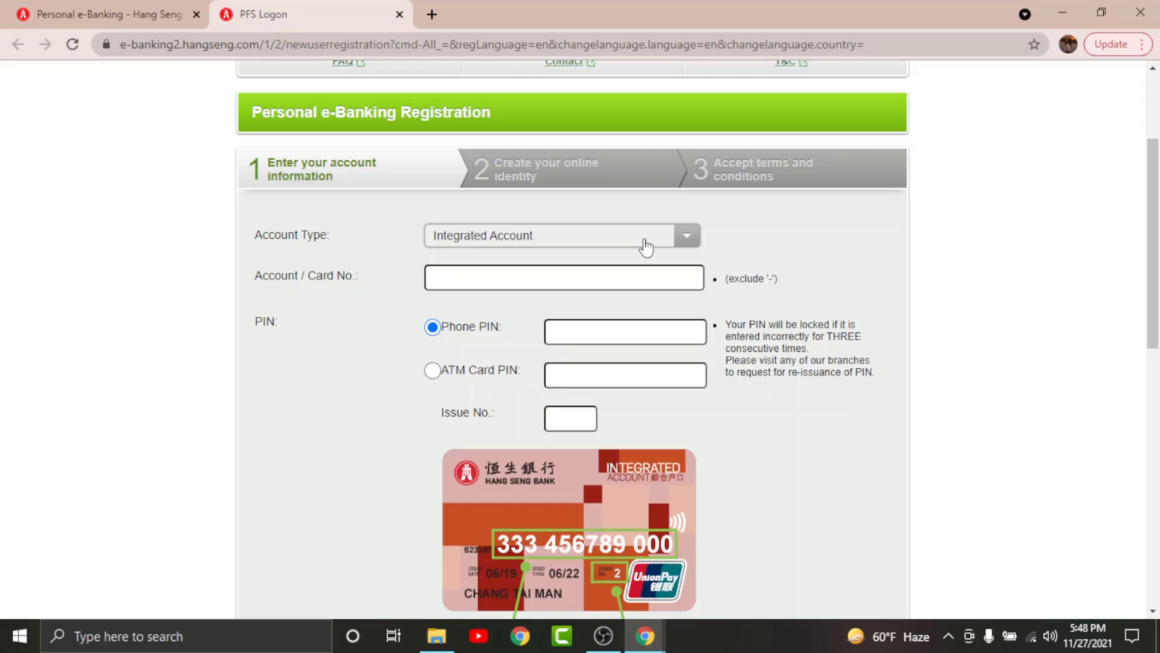
pyautogui.click(564, 278)
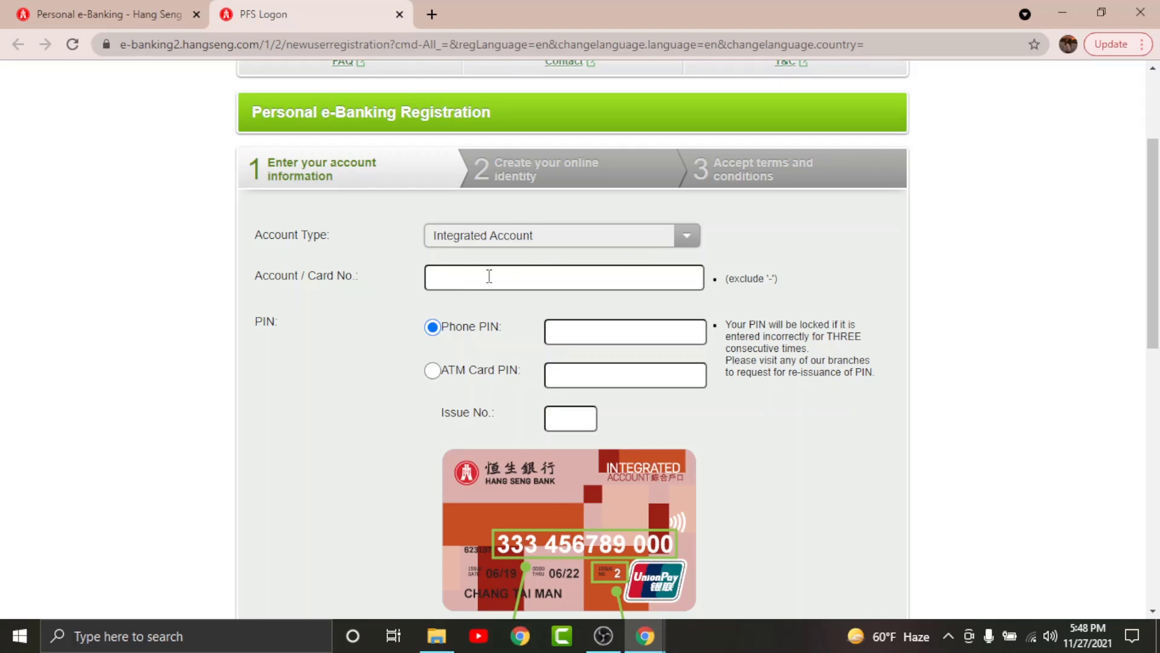
pyautogui.moveTo(665, 278)
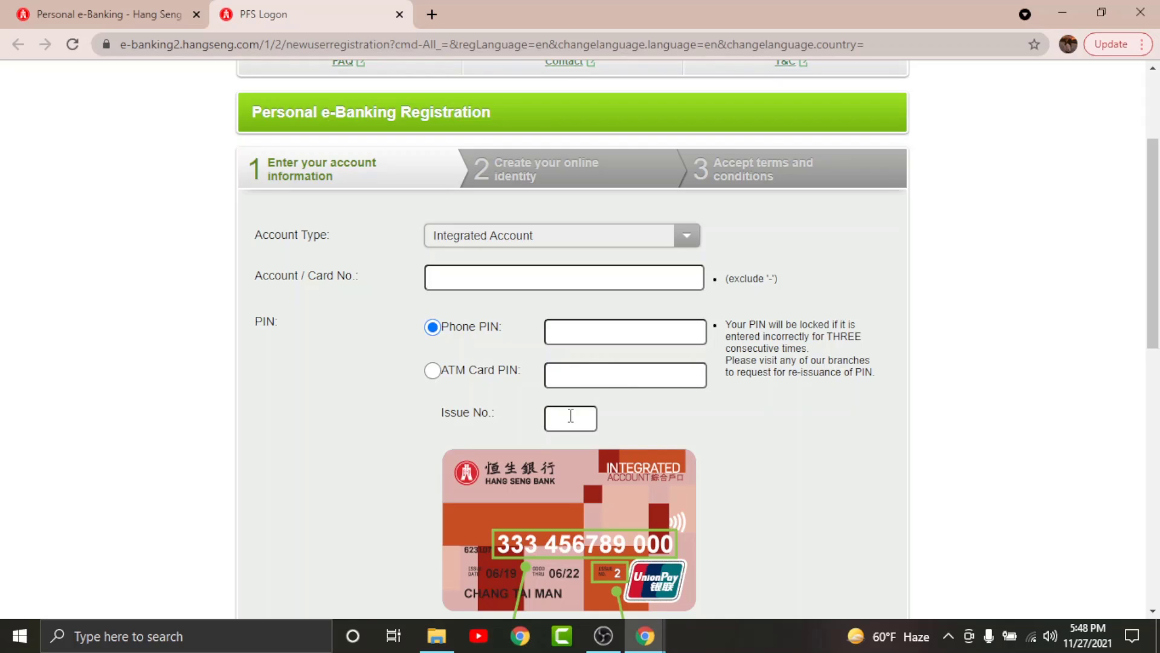
pyautogui.scroll(-3)
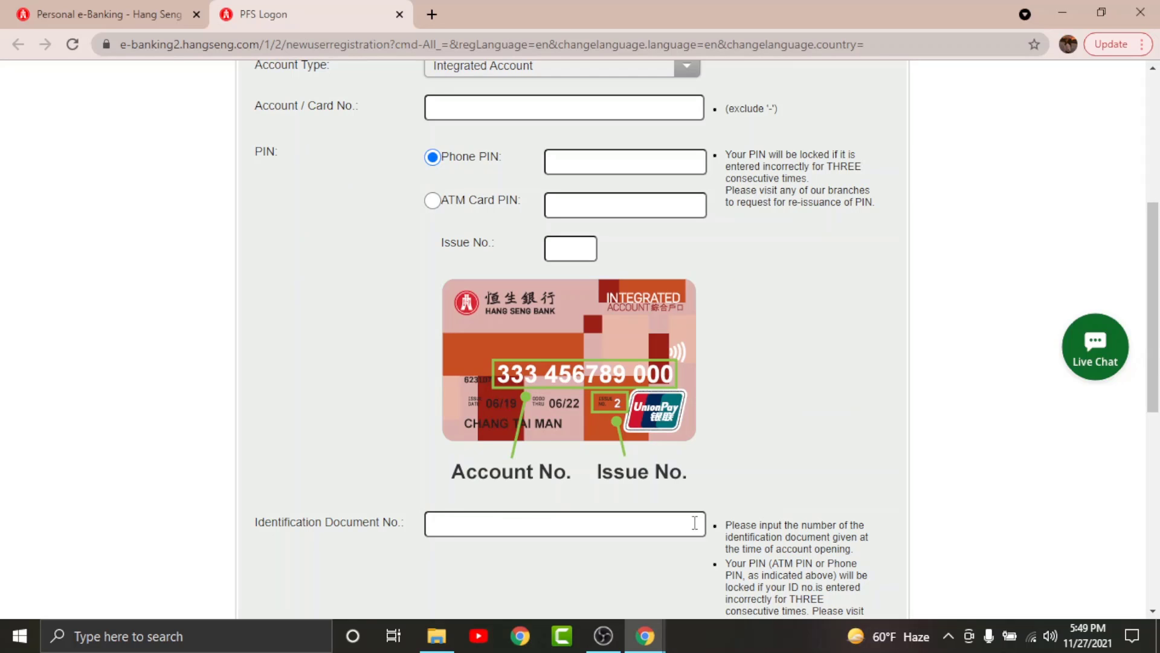
pyautogui.scroll(-3)
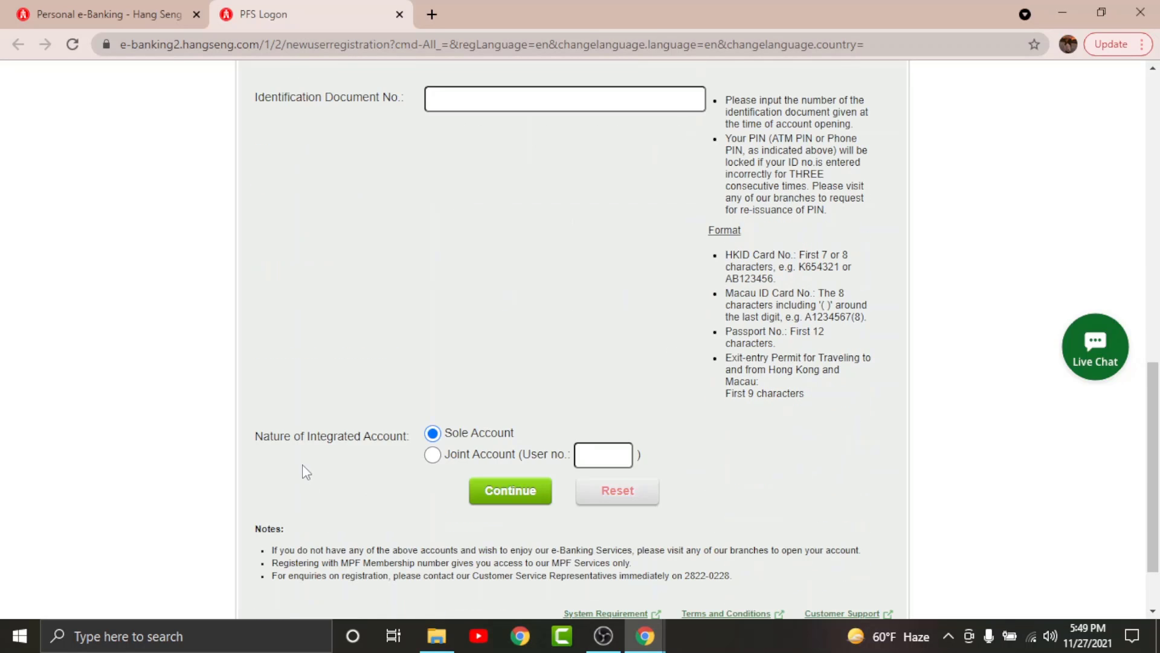
pyautogui.moveTo(497, 466)
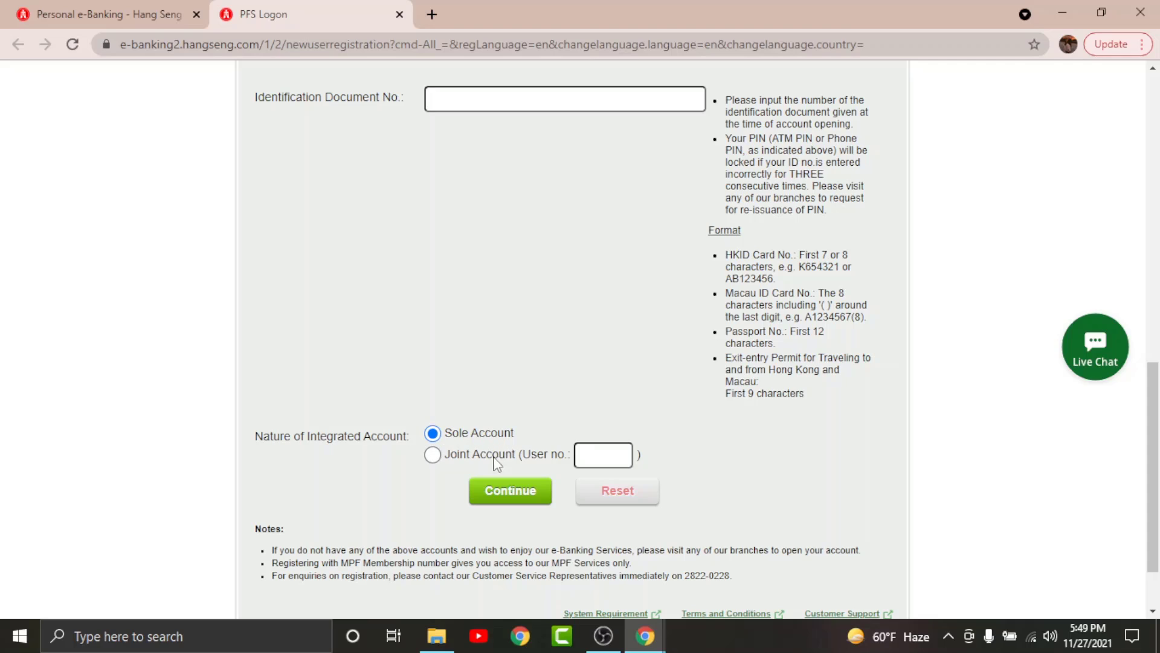
pyautogui.click(604, 455)
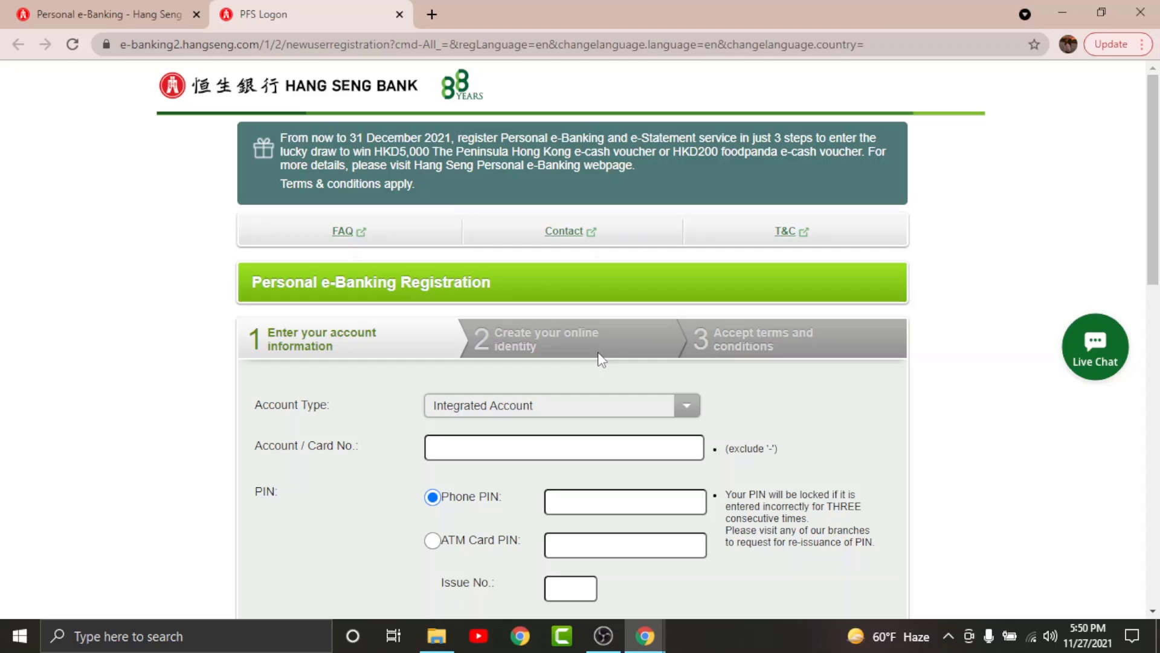
pyautogui.moveTo(786, 353)
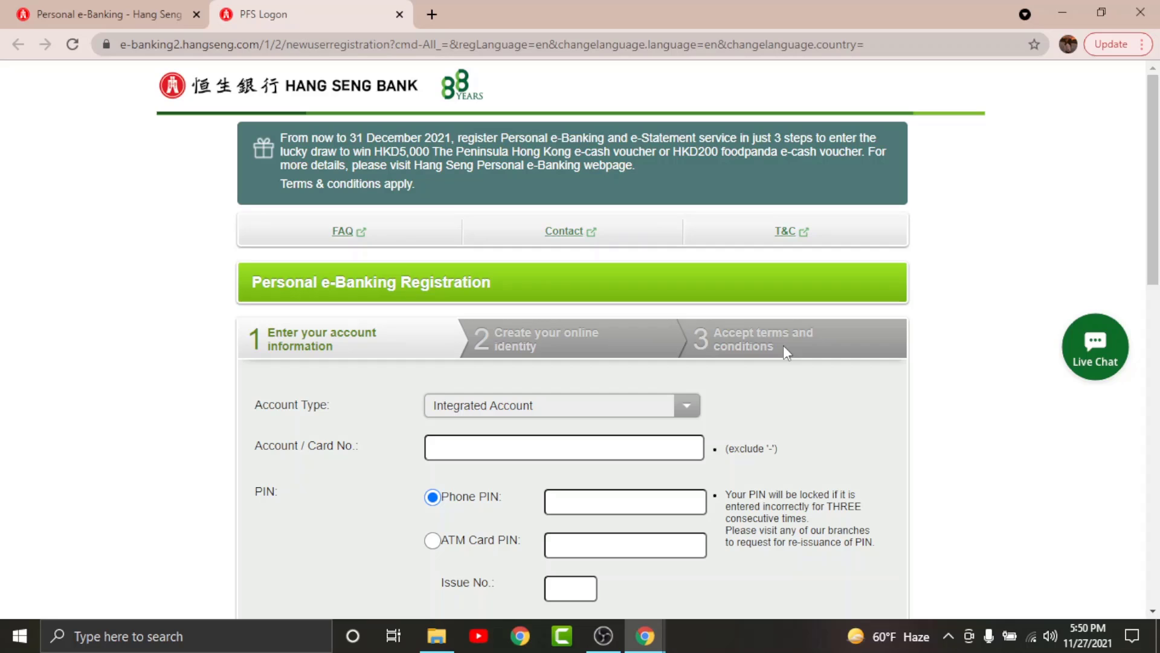
pyautogui.moveTo(1042, 15)
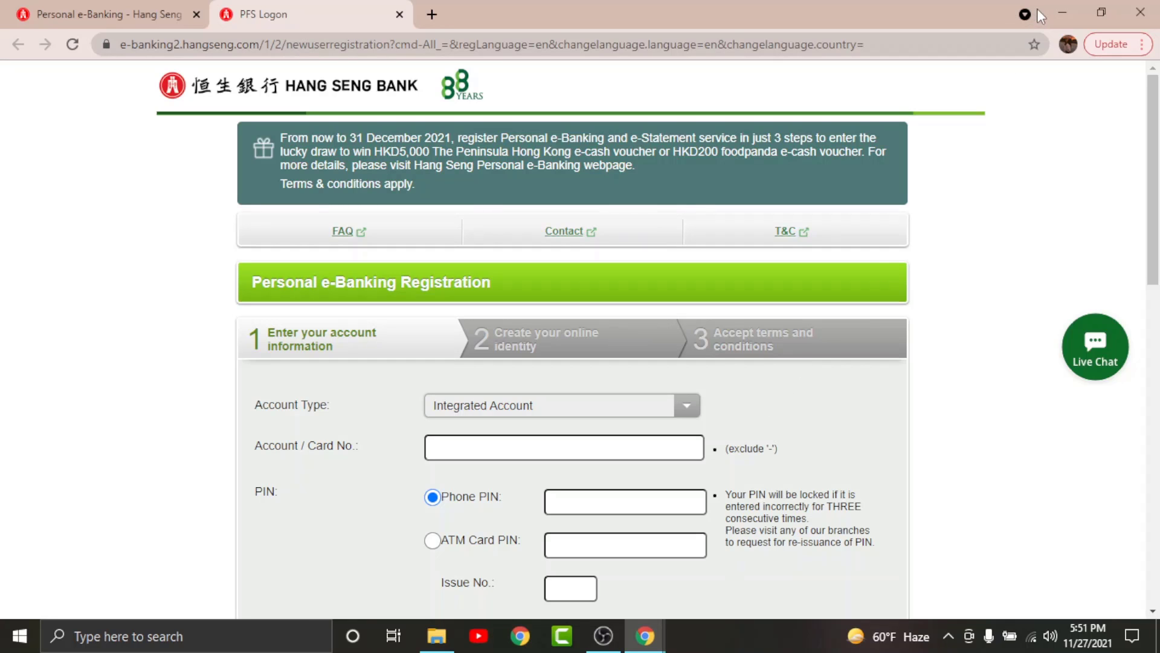